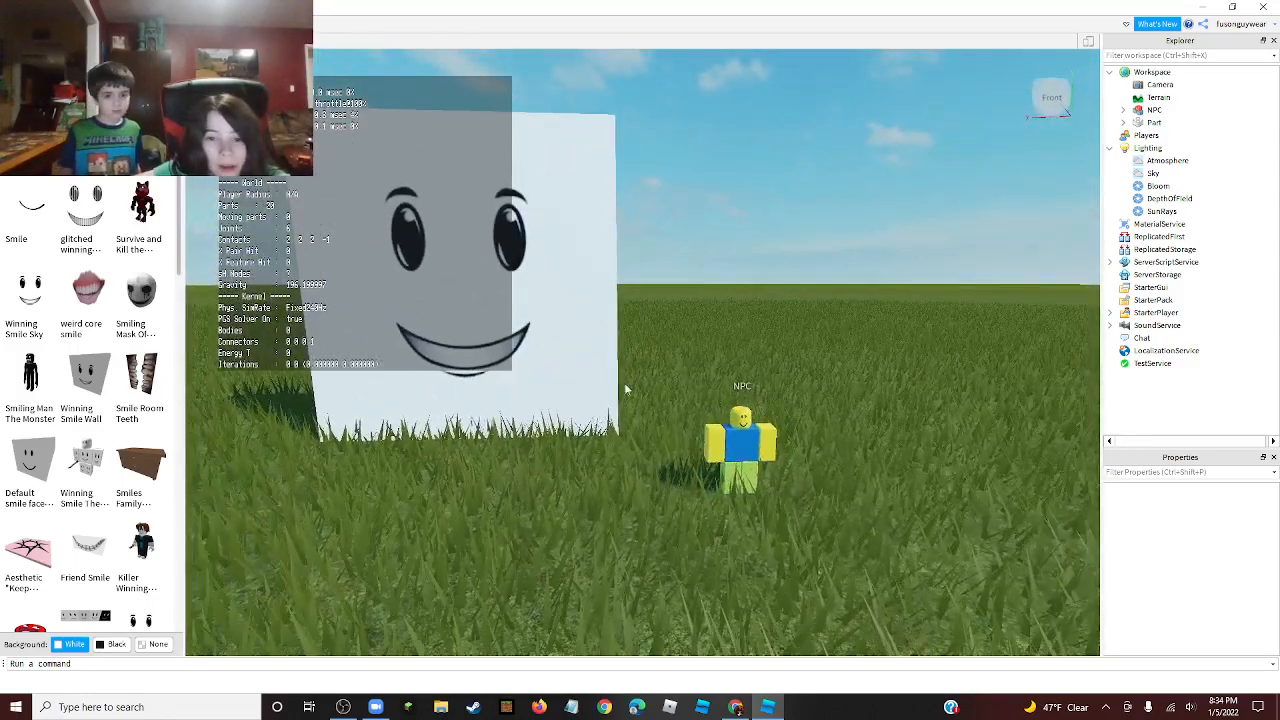
- Select the NPC model under Workspace to show its Properties
{"action": "left_click", "coordinate": [741, 445]}
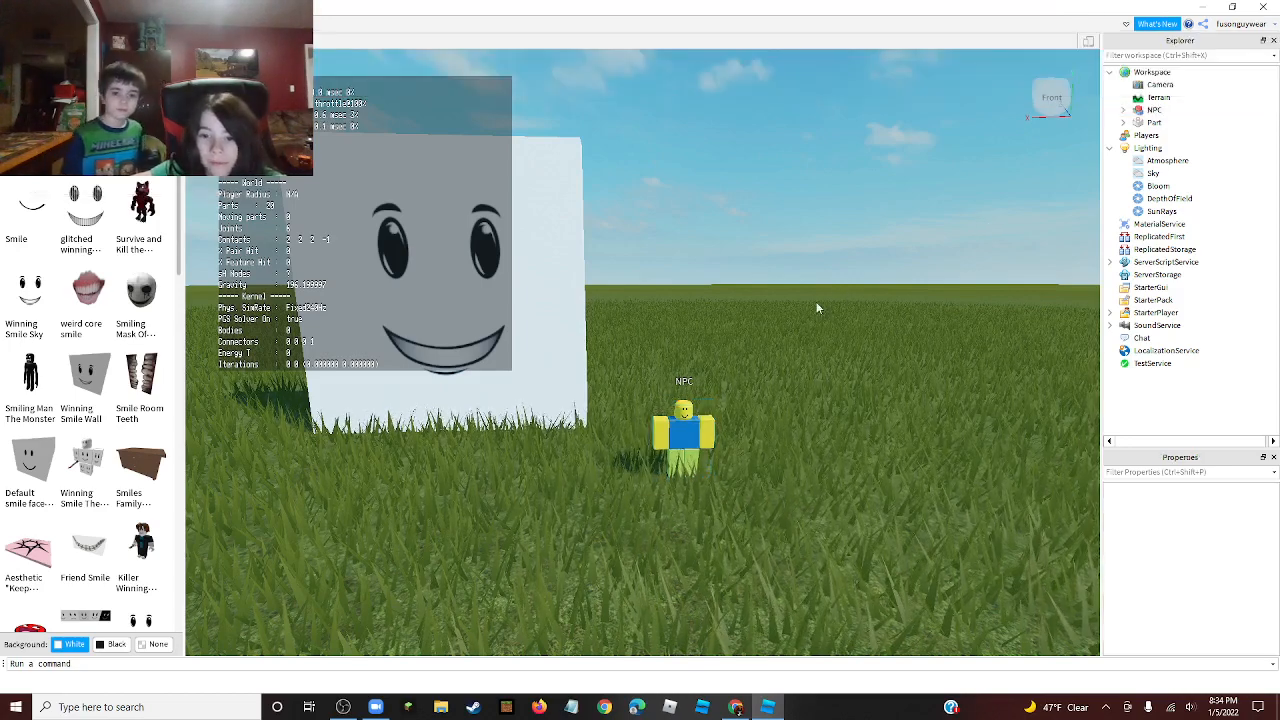
{"action": "left_click", "coordinate": [1153, 110]}
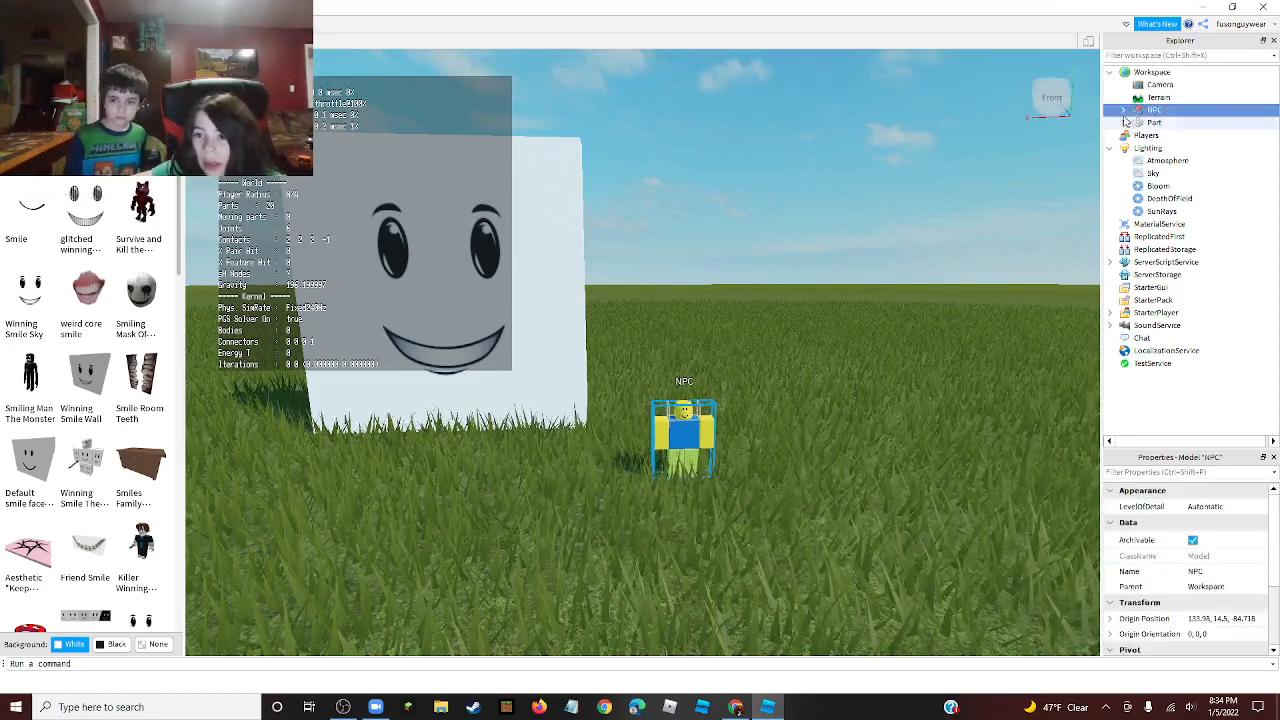
- Expand NPC and its Head, then select the face decal to show its texture properties
{"action": "left_click", "coordinate": [1122, 110]}
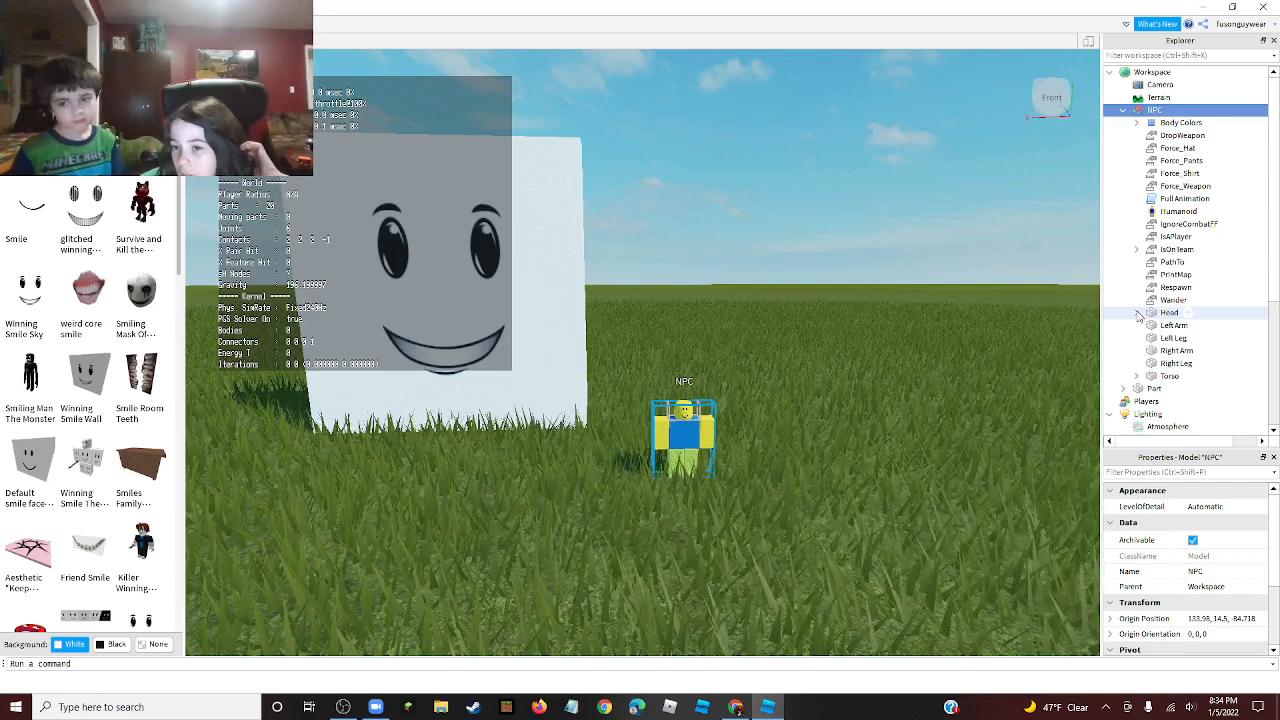
{"action": "left_click", "coordinate": [1138, 313]}
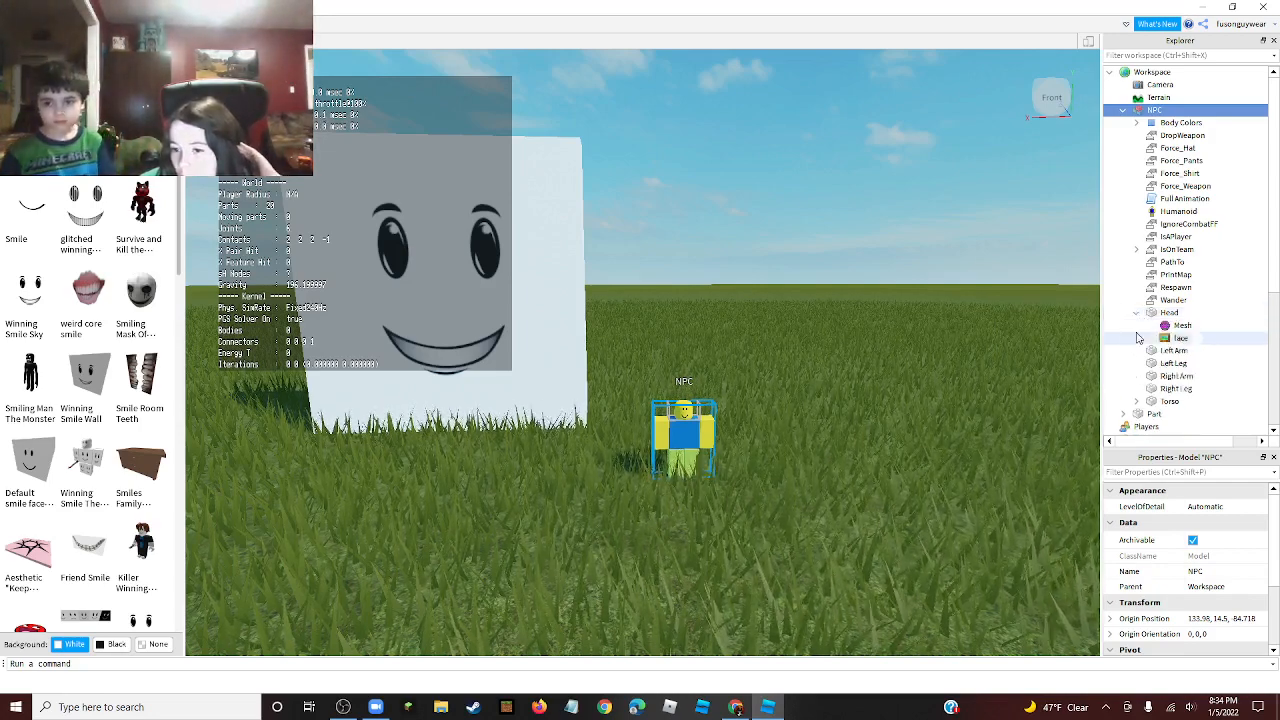
{"action": "left_click", "coordinate": [1181, 337]}
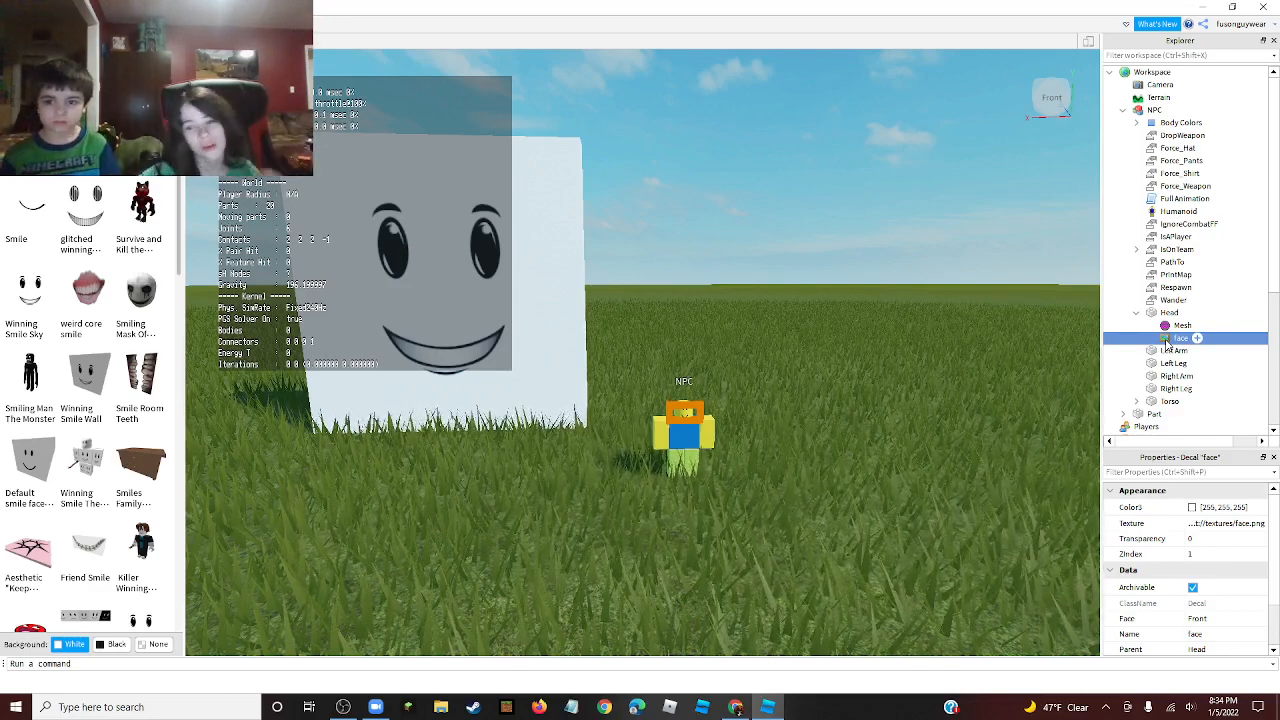
- Delete the NPC's face decal and select the smiley wall Part to list its Decals
{"action": "right_click", "coordinate": [1178, 338]}
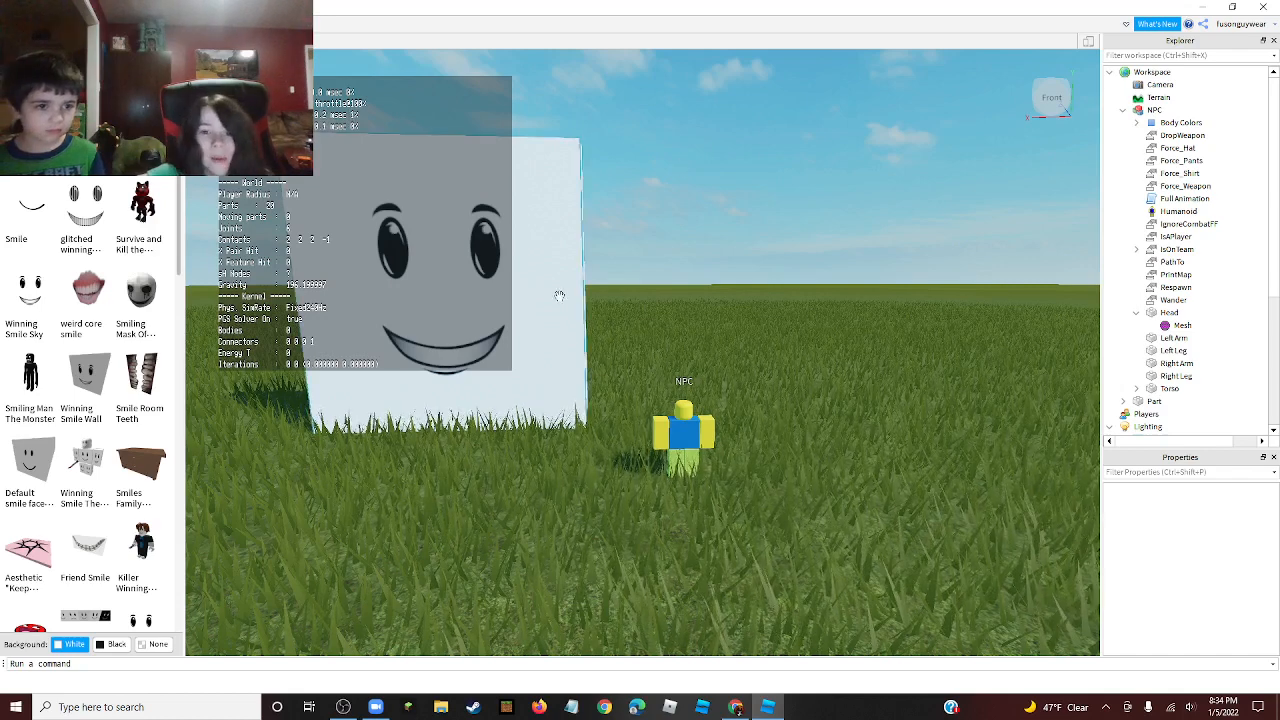
{"action": "left_click", "coordinate": [1155, 401]}
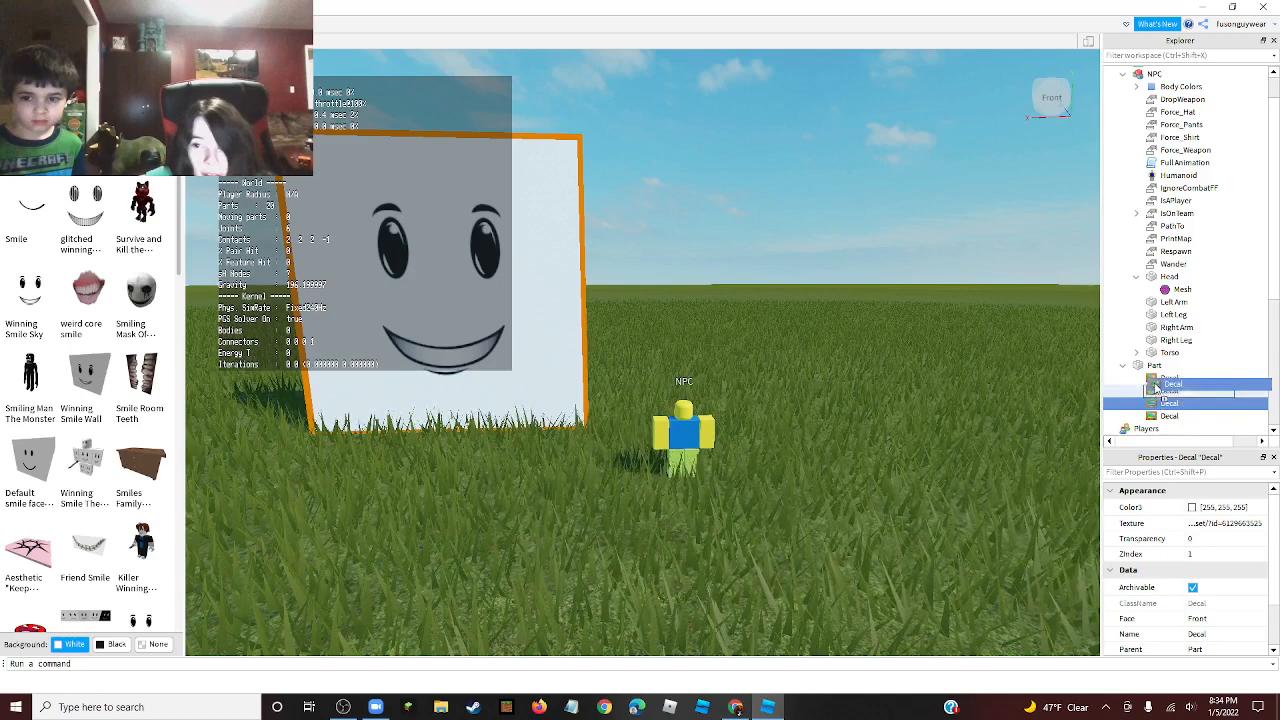
- Move a smiley Decal from the wall Part into the NPC's Head
{"action": "left_click", "coordinate": [1169, 398]}
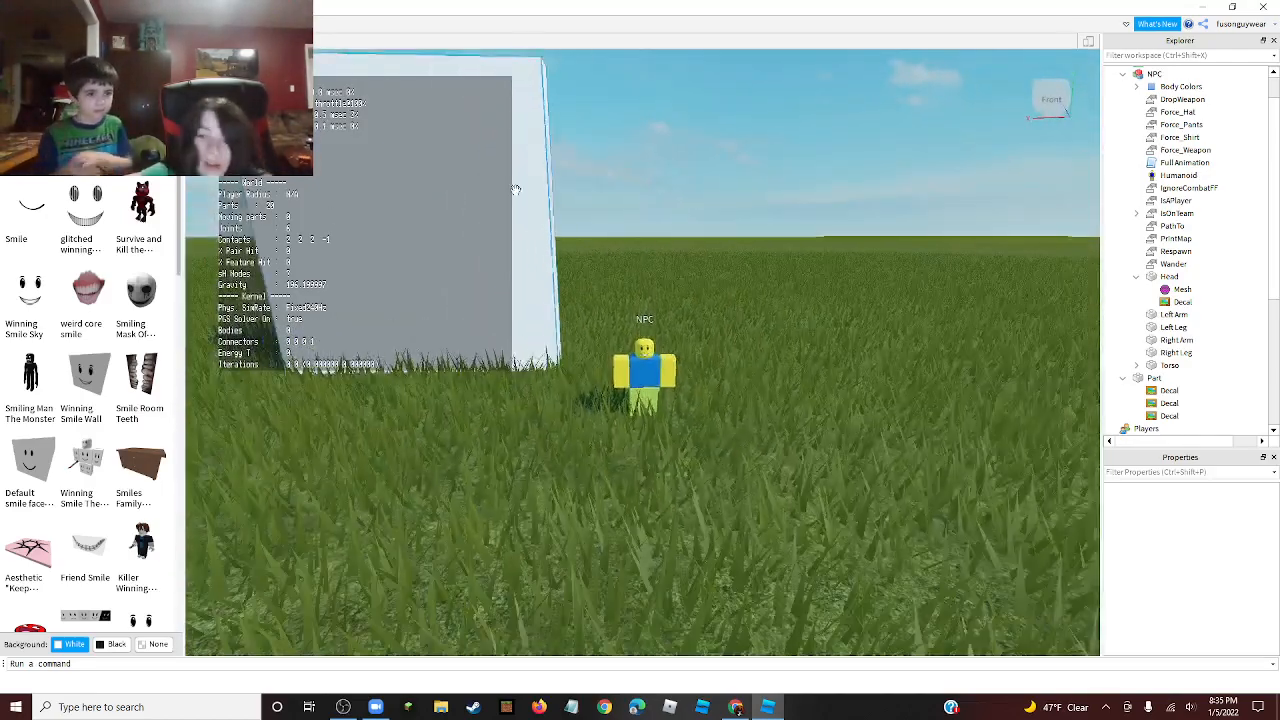
- Delete the smiley wall Part, leaving the NPC wearing the smiley face
{"action": "right_click", "coordinate": [645, 370]}
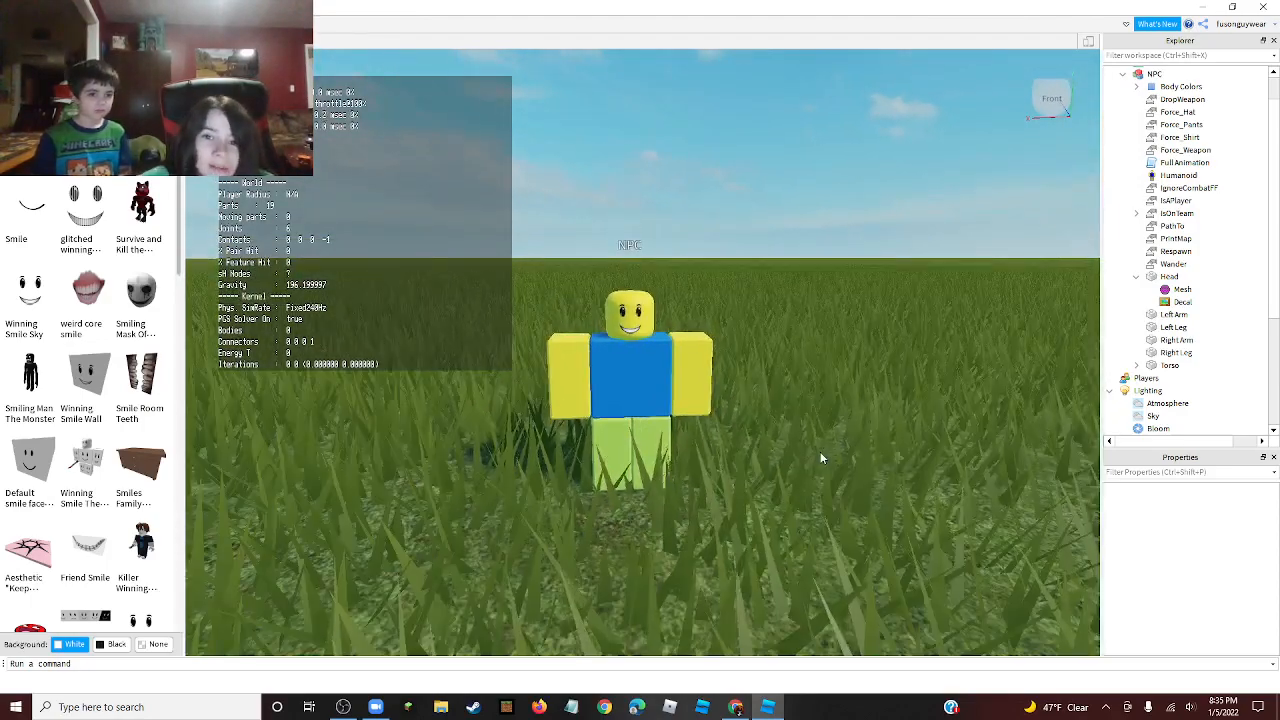
{"action": "mouse_move", "coordinate": [565, 642]}
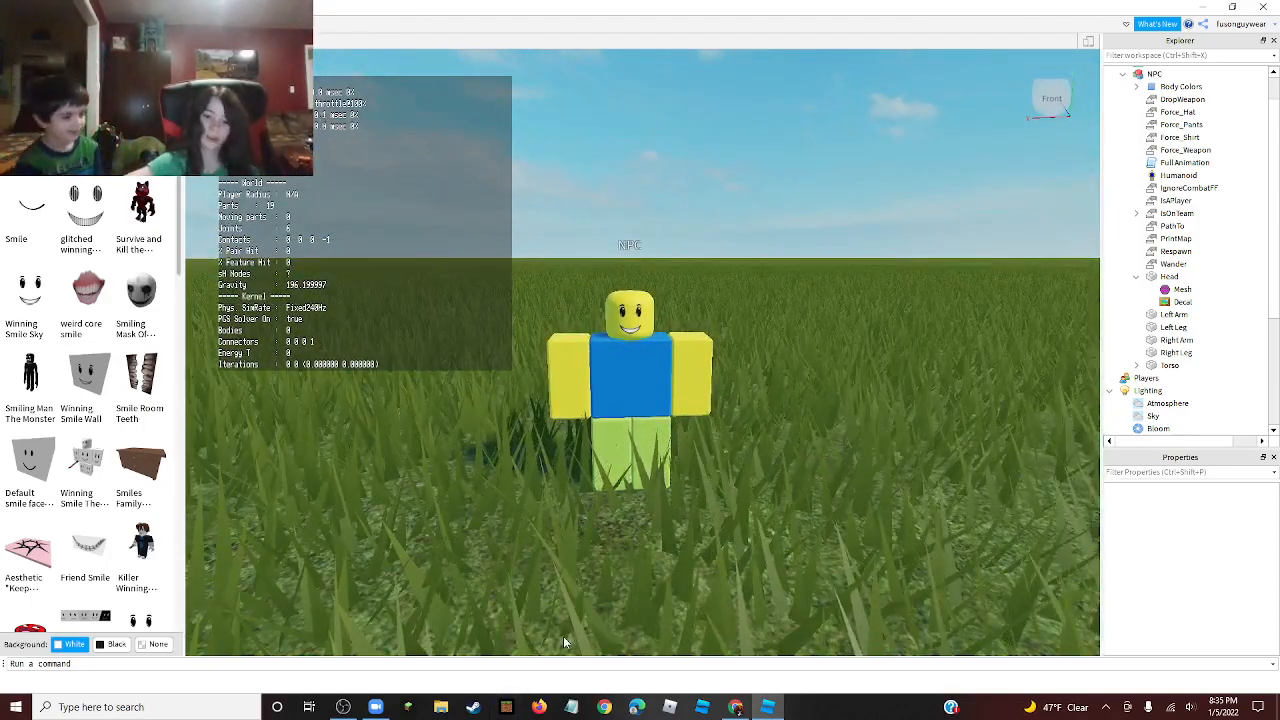